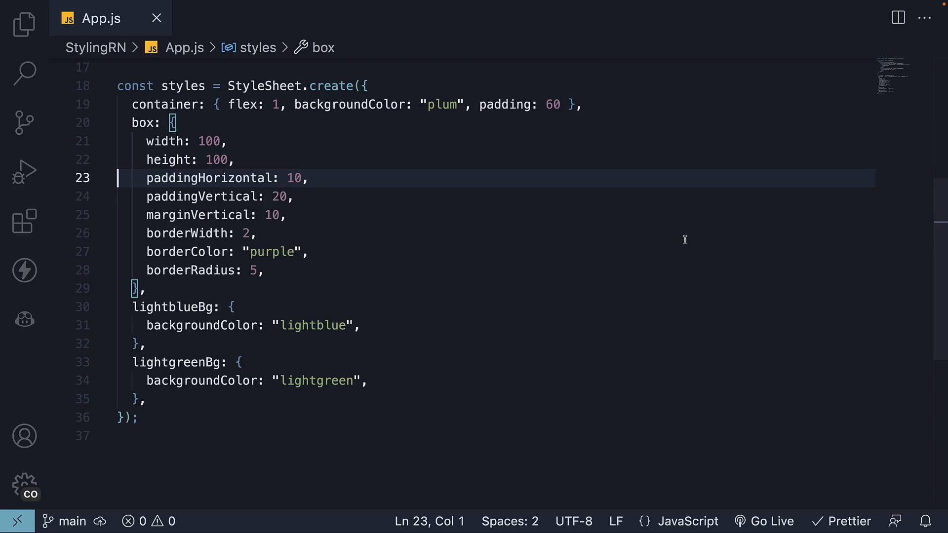
mouse_move(324, 232)
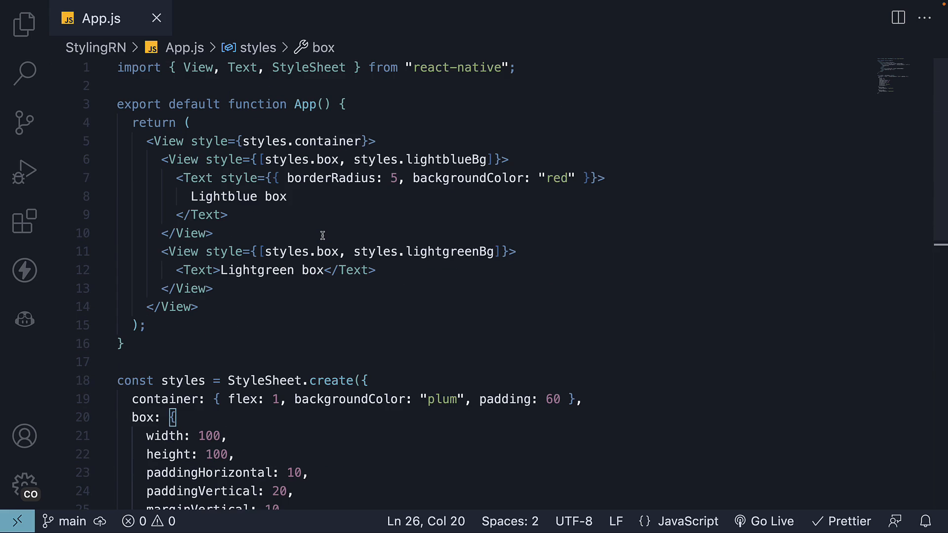
Step: Add an empty boxShadow style at the end of StyleSheet.create
double_click(331, 177)
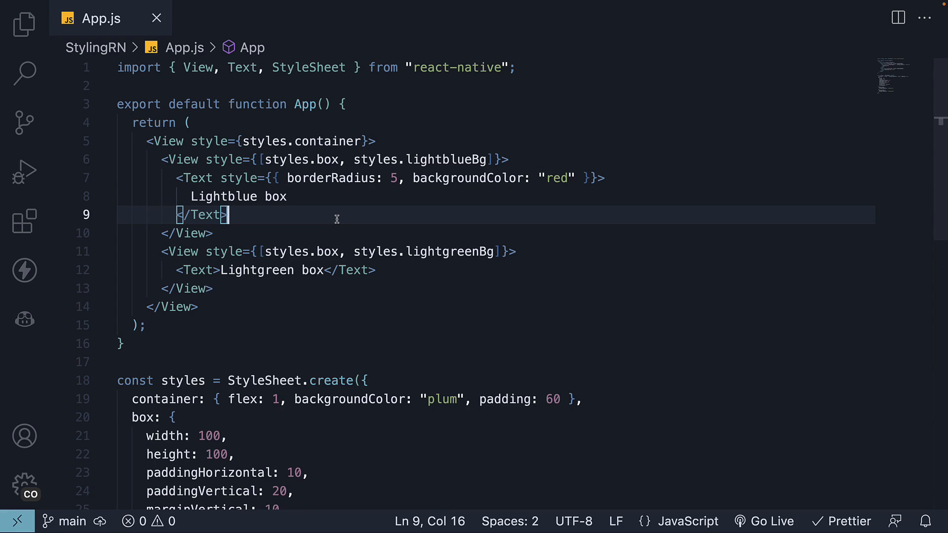
mouse_move(391, 235)
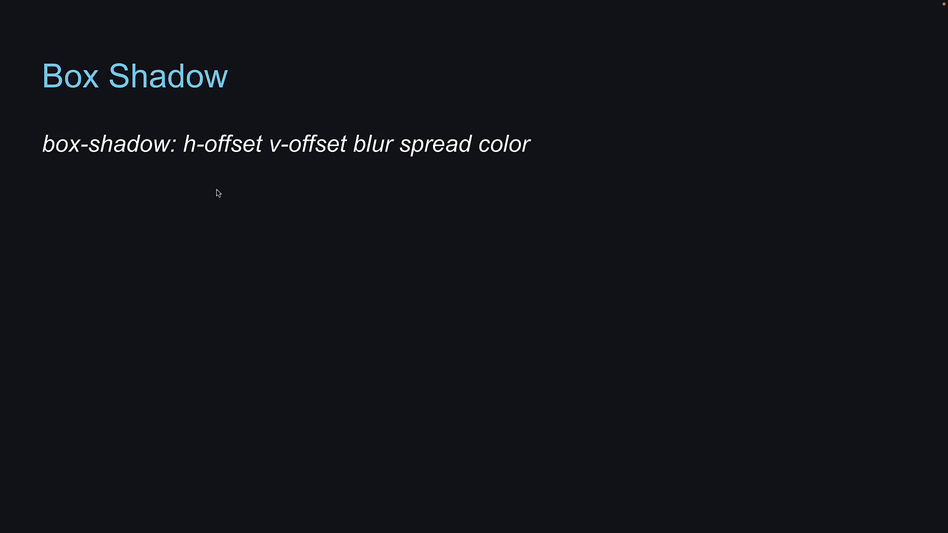
mouse_move(379, 177)
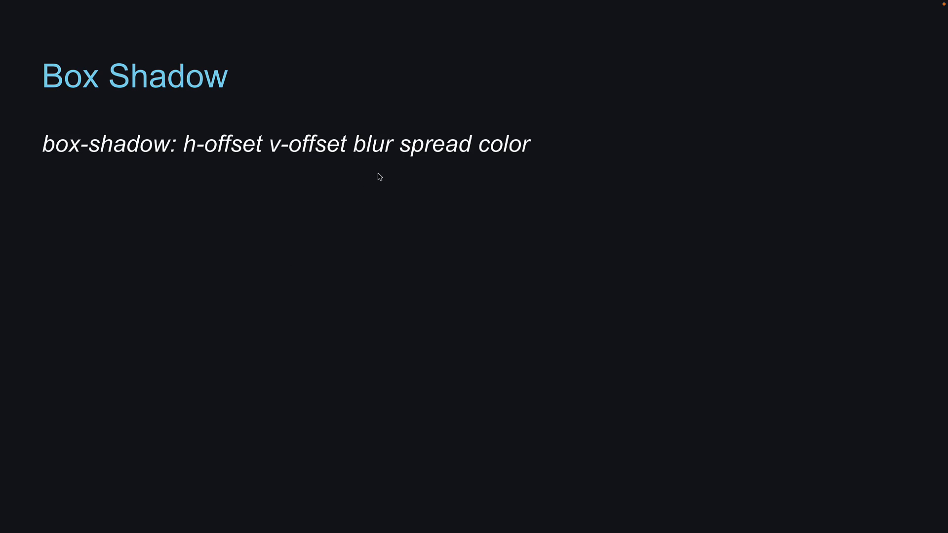
mouse_move(509, 162)
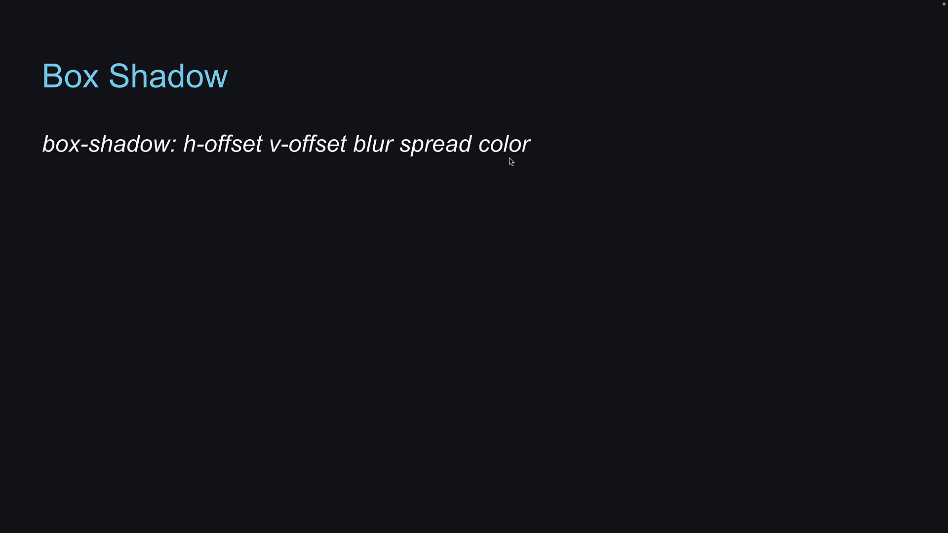
mouse_move(550, 226)
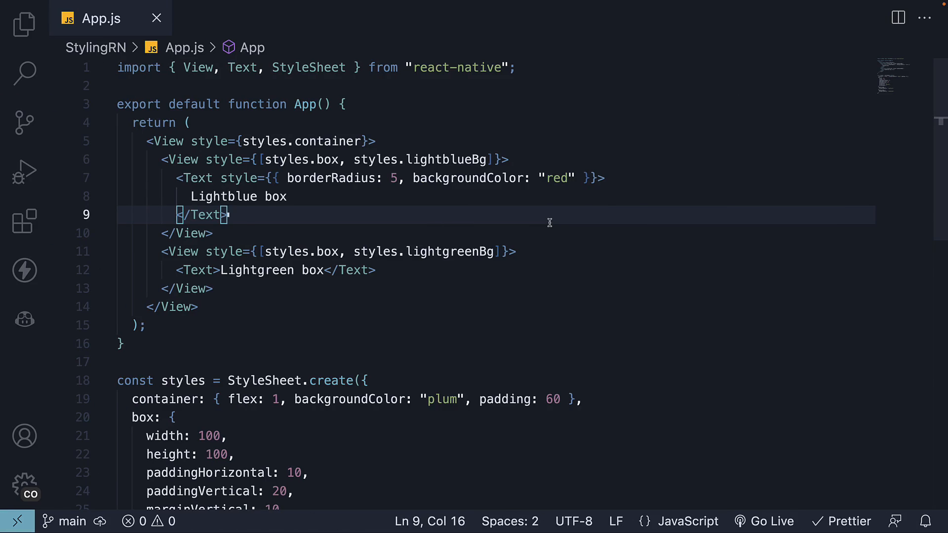
scroll("down", 3)
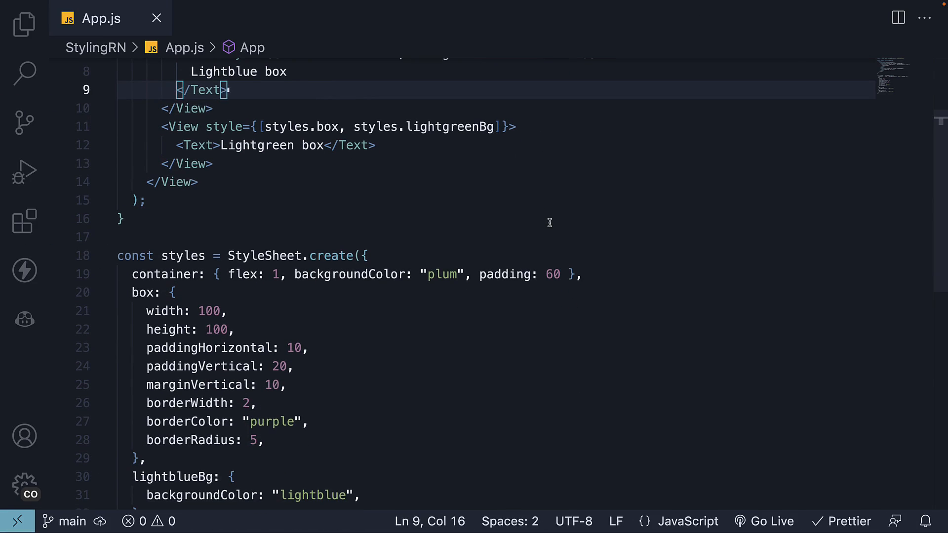
type("boxShadow: {")
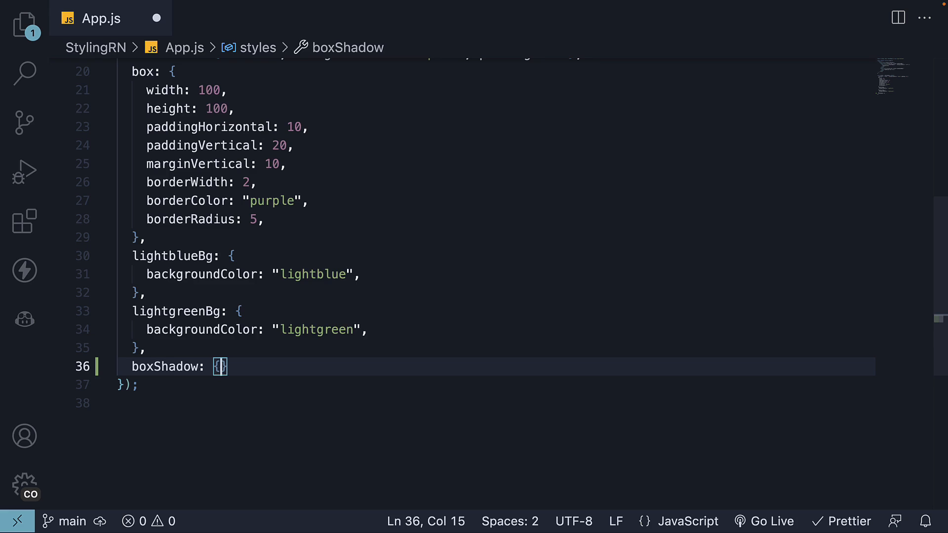
key("Enter")
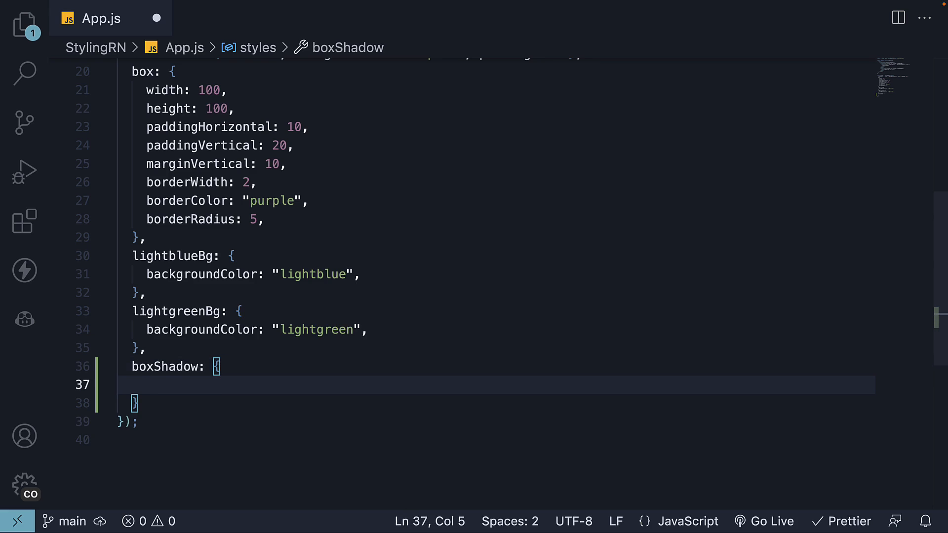
Step: Give boxShadow a shadowColor of "#333333" and begin a shadowOffset key
type("shadowColor")
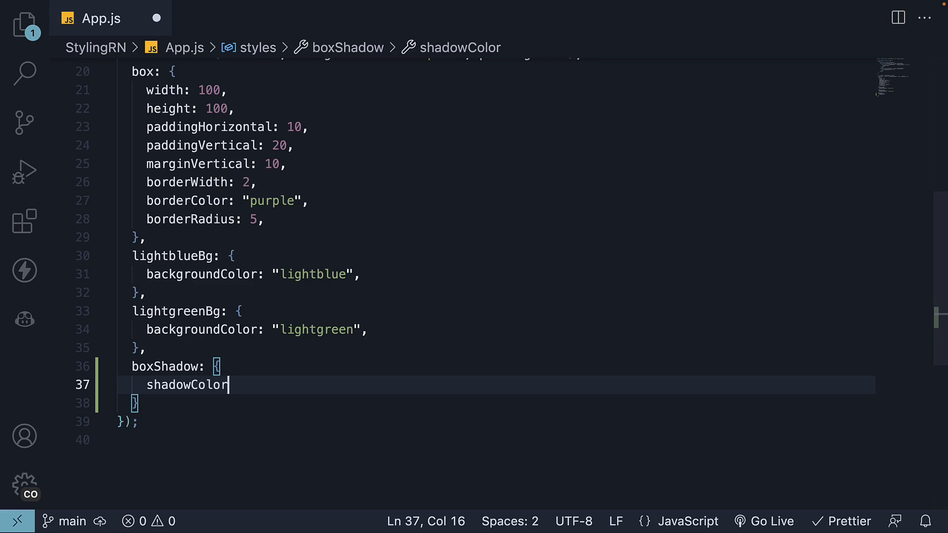
type(": \"#\"")
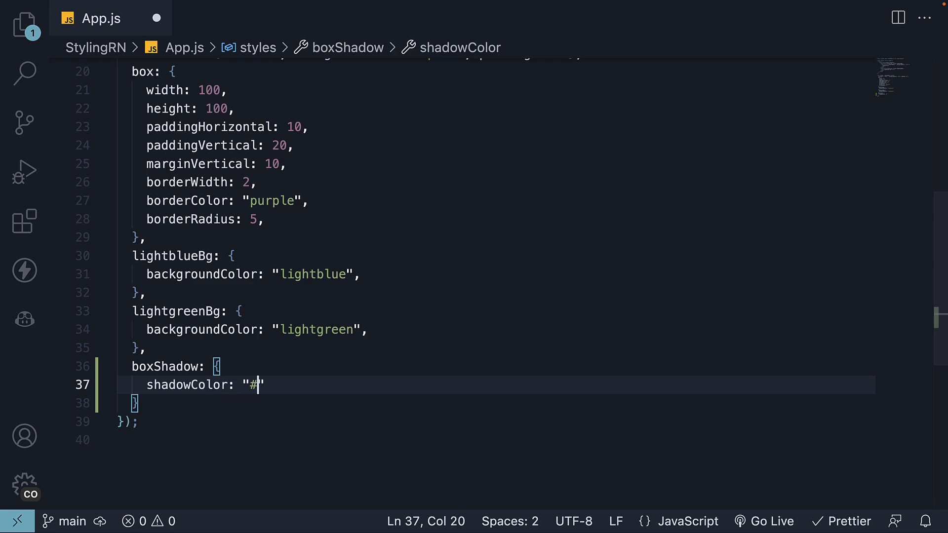
type("3333")
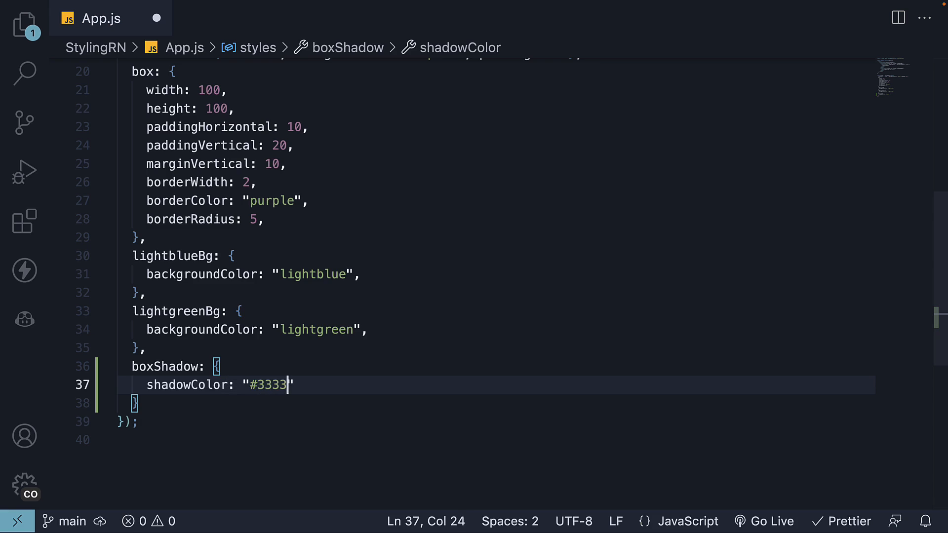
type("33\",")
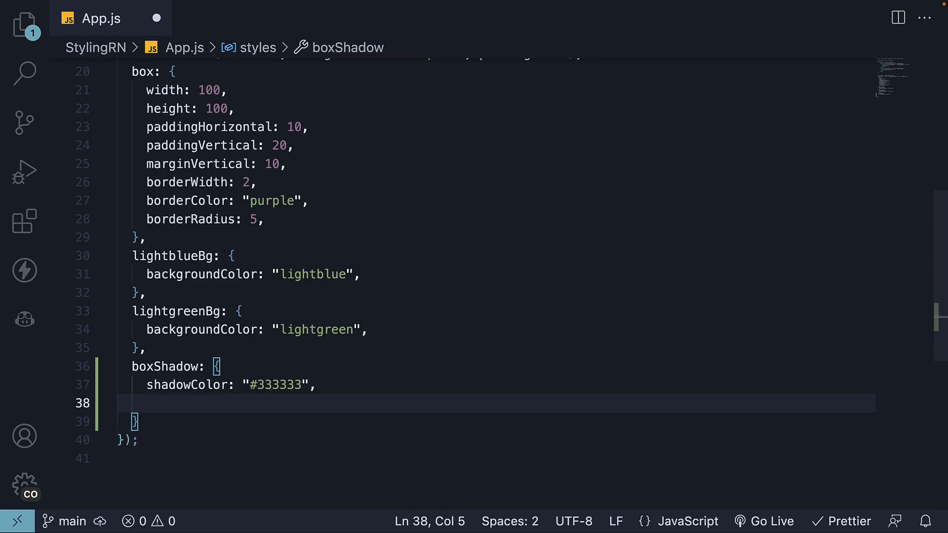
type("shadowOffset:")
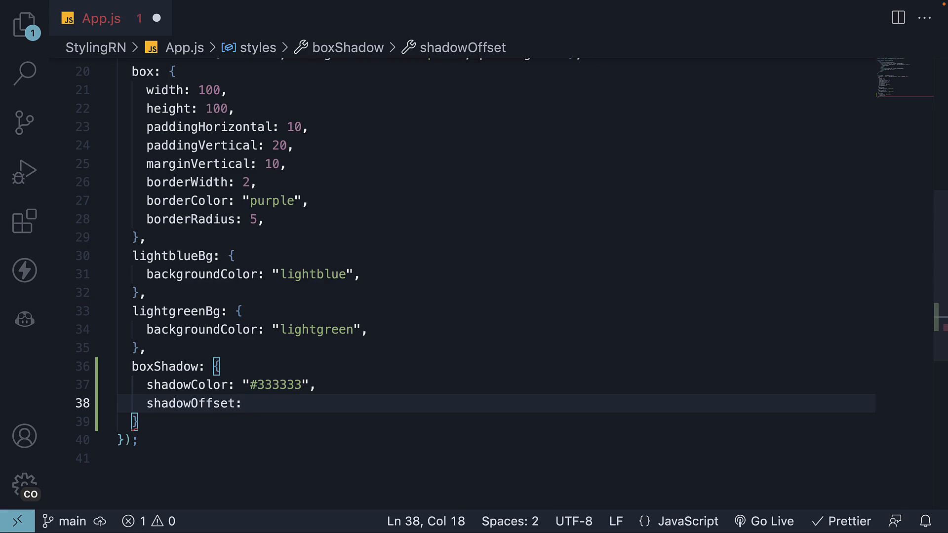
Step: Give boxShadow a 6 by 6 shadowOffset and a shadowOpacity of 0.6
type("{}")
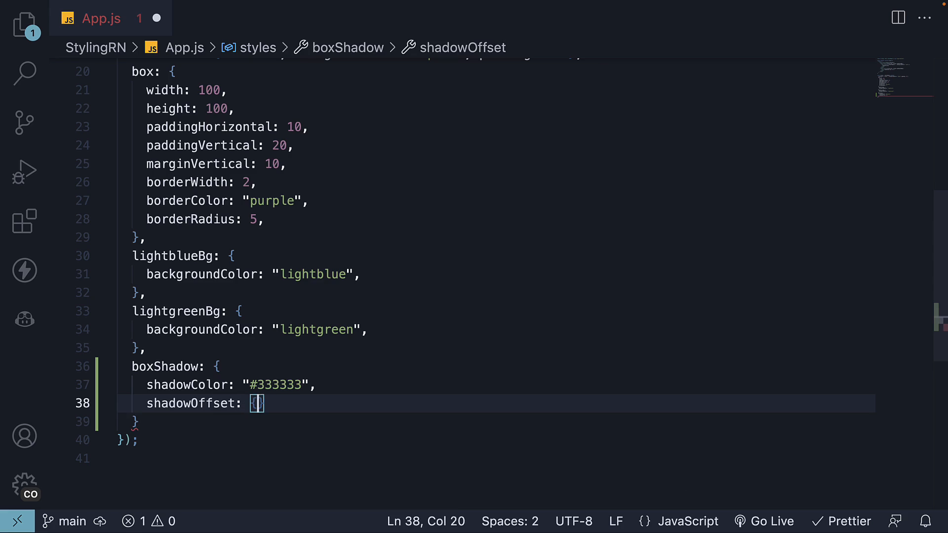
type("width: 6,")
type("height: 6")
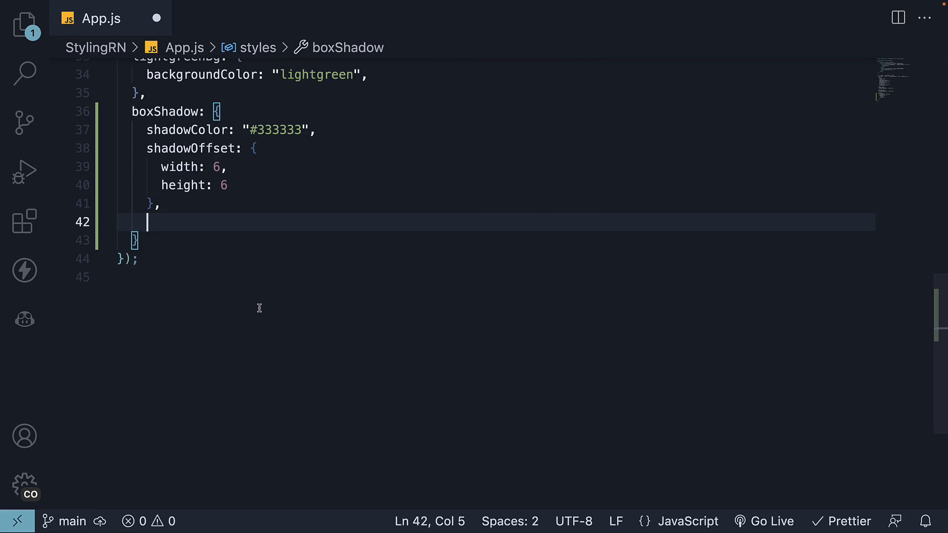
type("shadowOpacity")
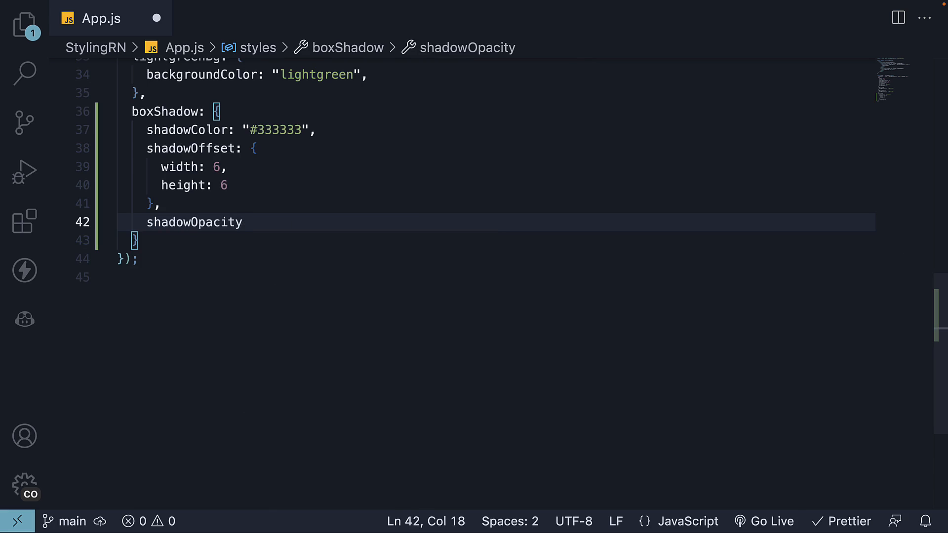
type(":")
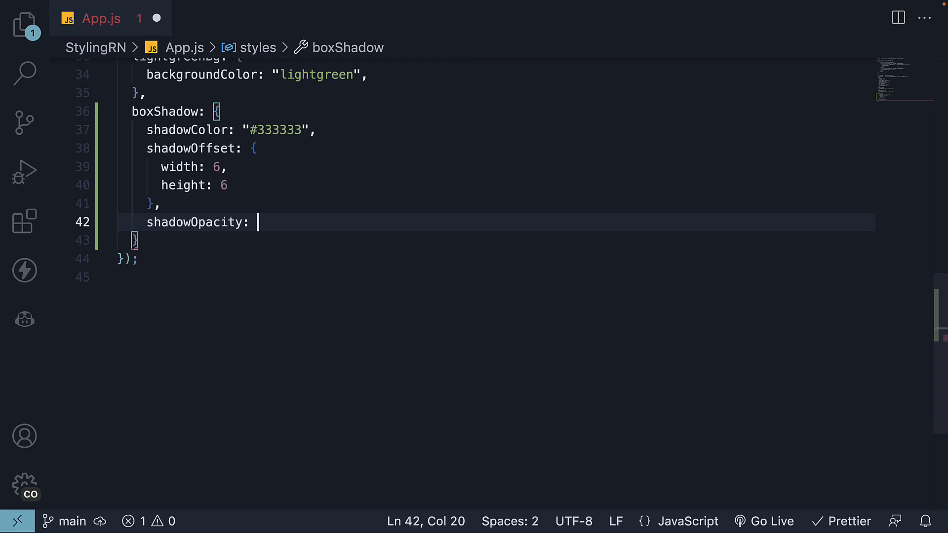
type("0.")
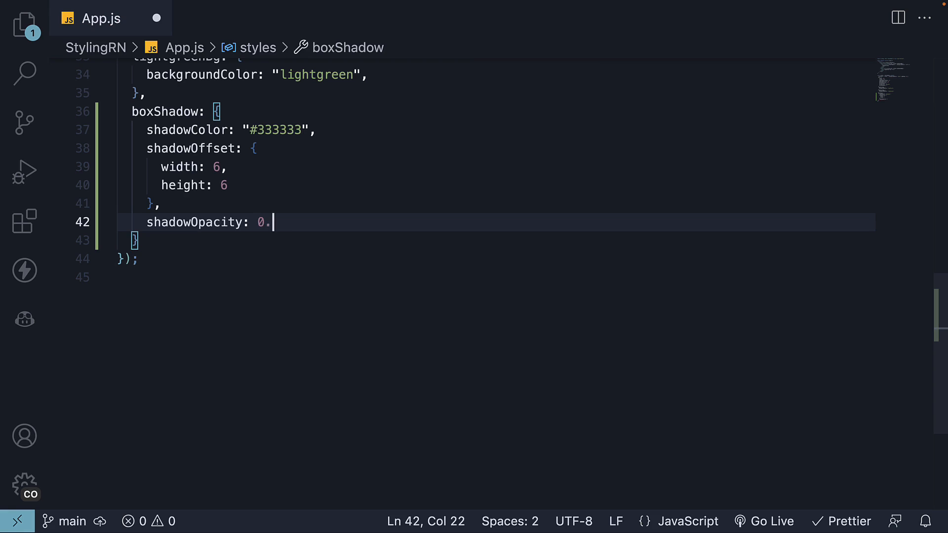
type("6")
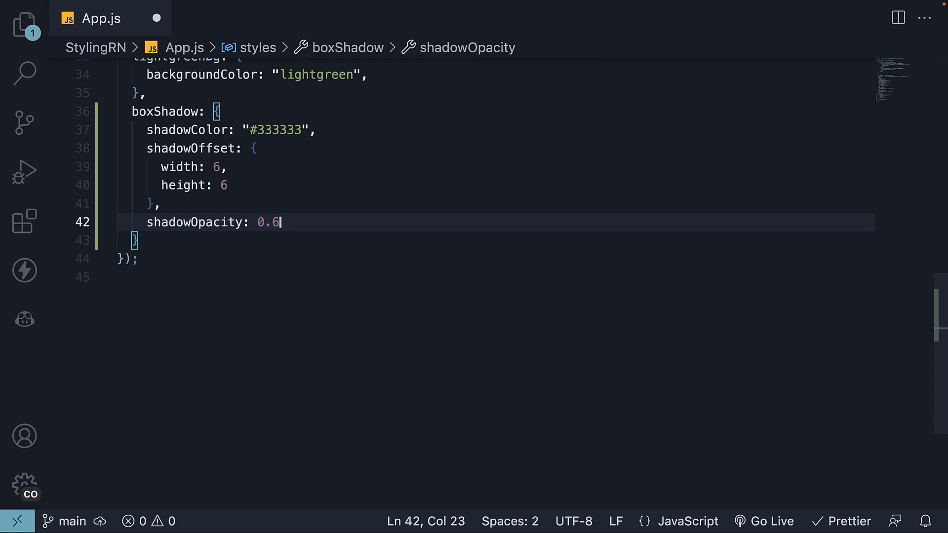
key("Enter")
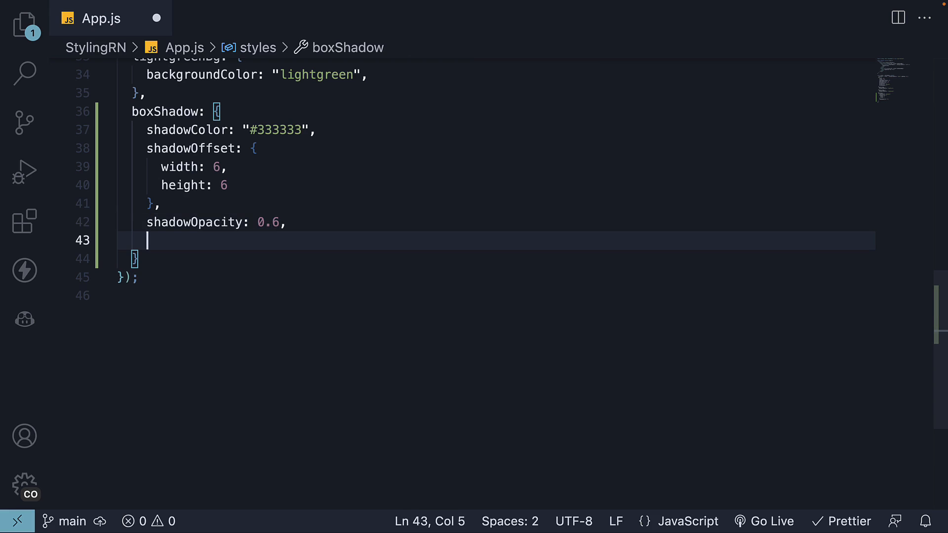
Step: Set boxShadow's shadowRadius to 4 and resize the box style to 250 by 250
type("shadowRadius:")
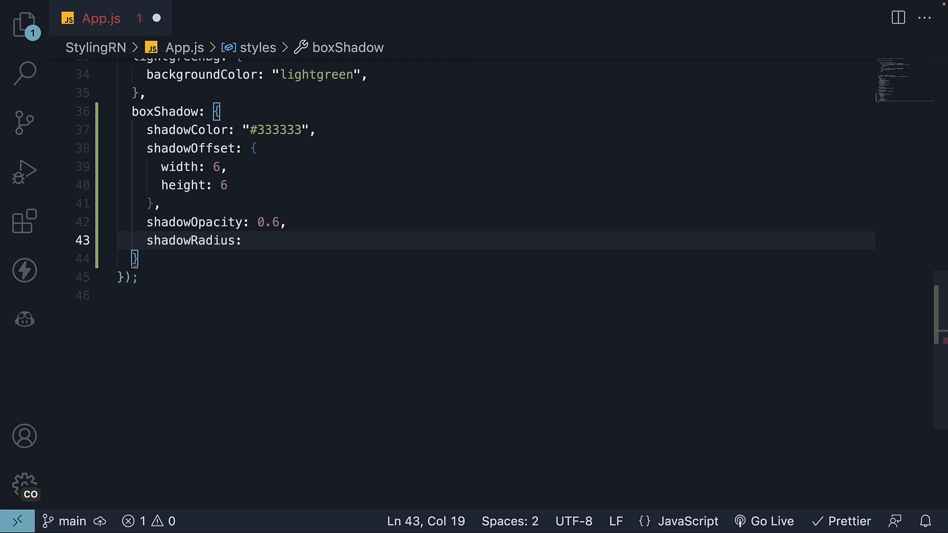
type("4")
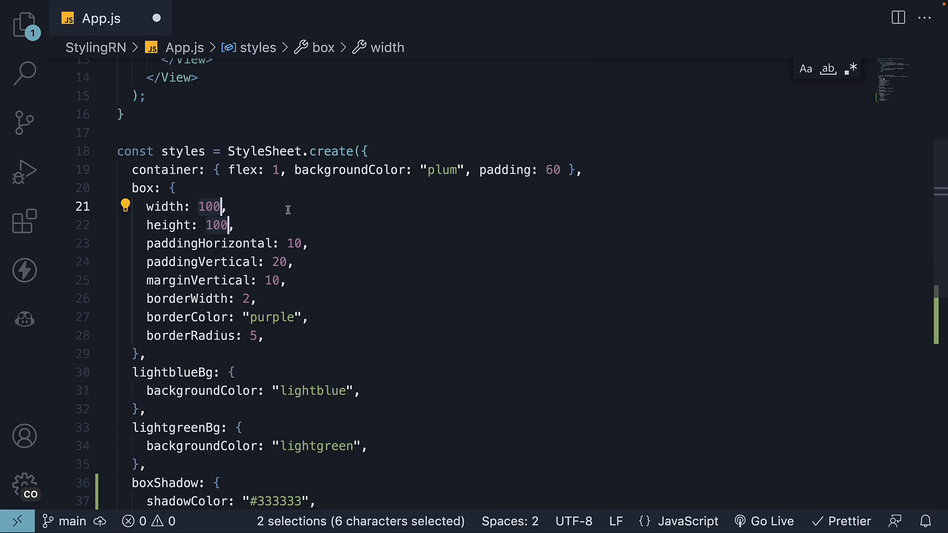
type("250")
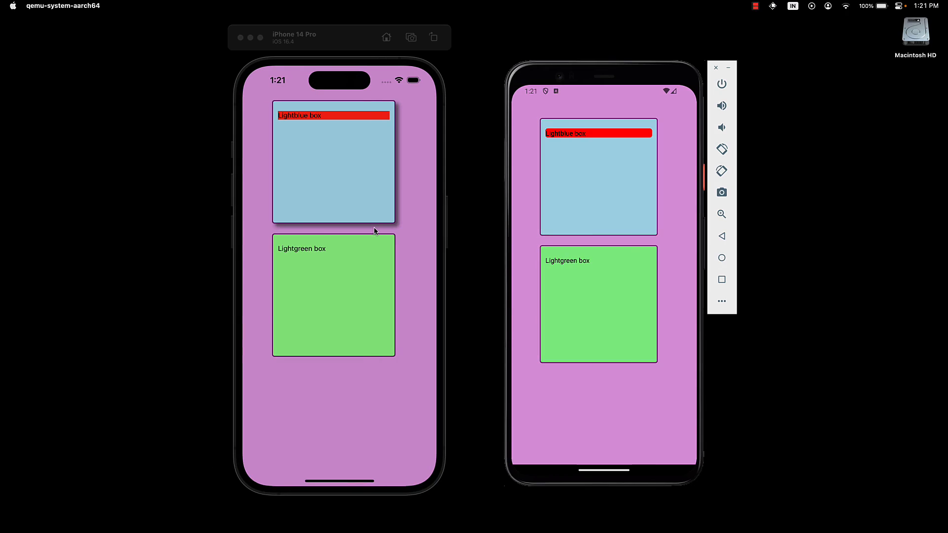
mouse_move(617, 245)
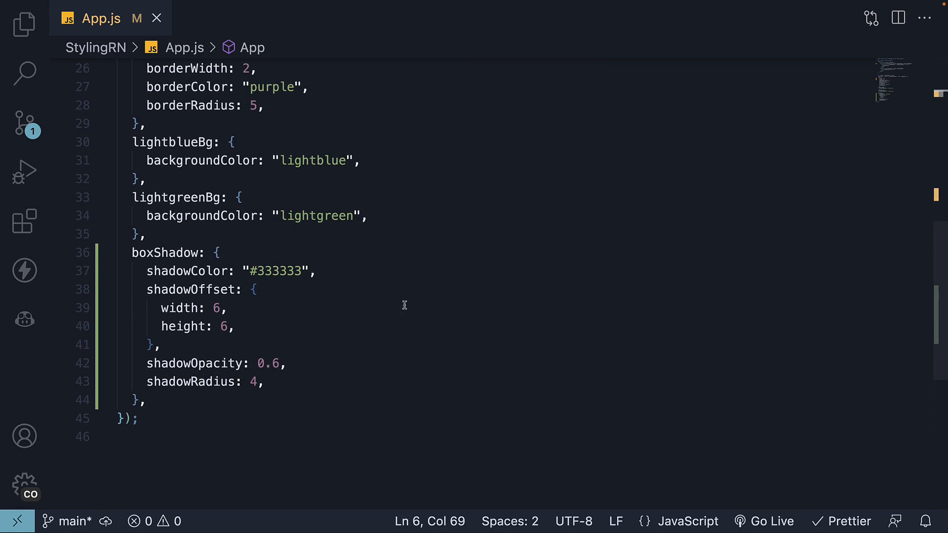
Step: Create an androidShadow style with elevation and apply it to the lightgreen box
type("androidShadow: {")
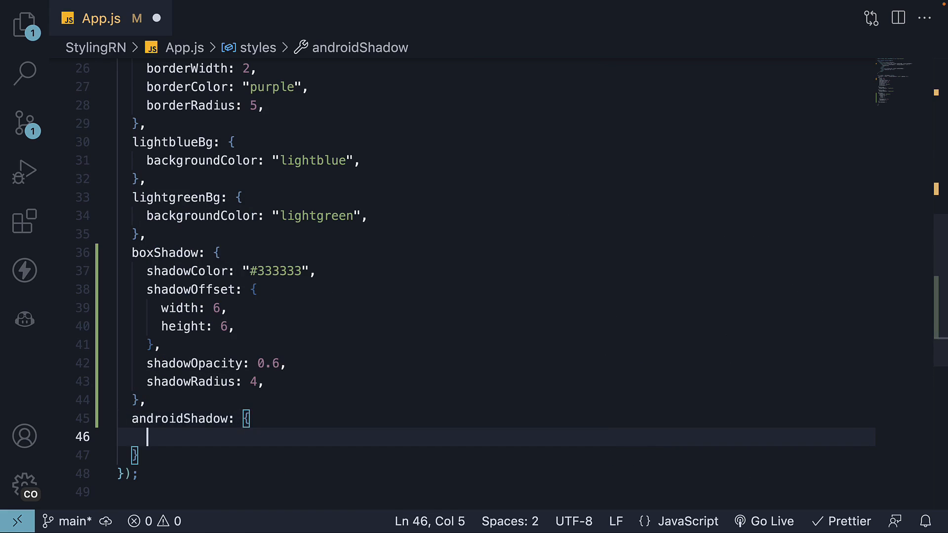
type("elevation:")
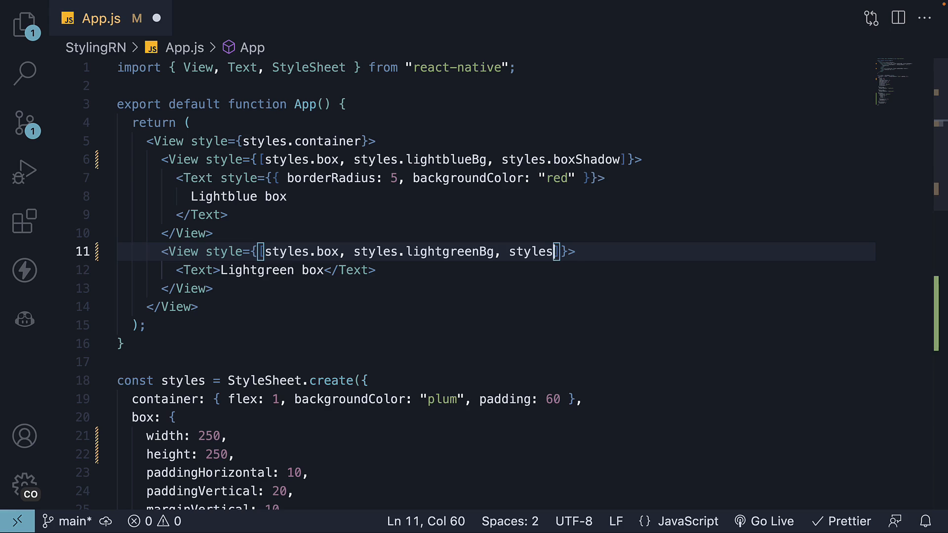
type("androidShadow")
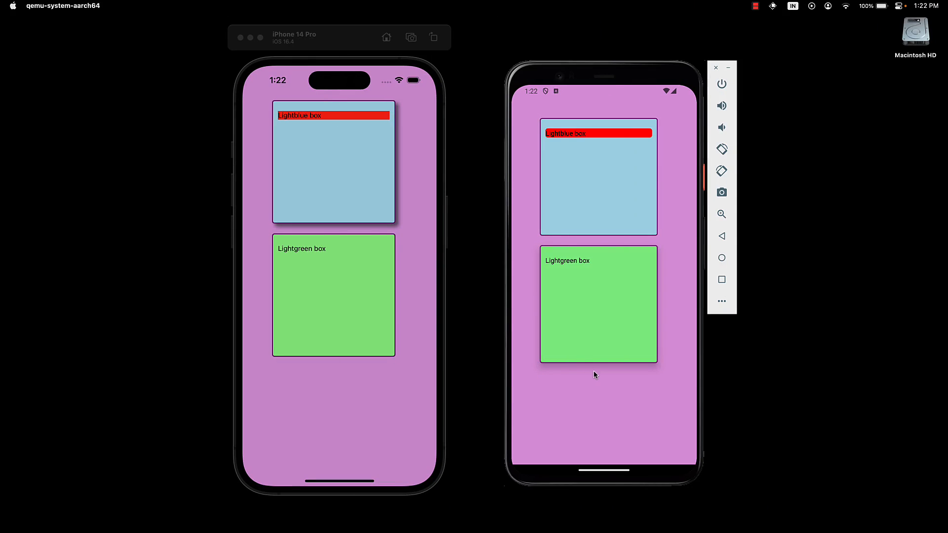
mouse_move(592, 375)
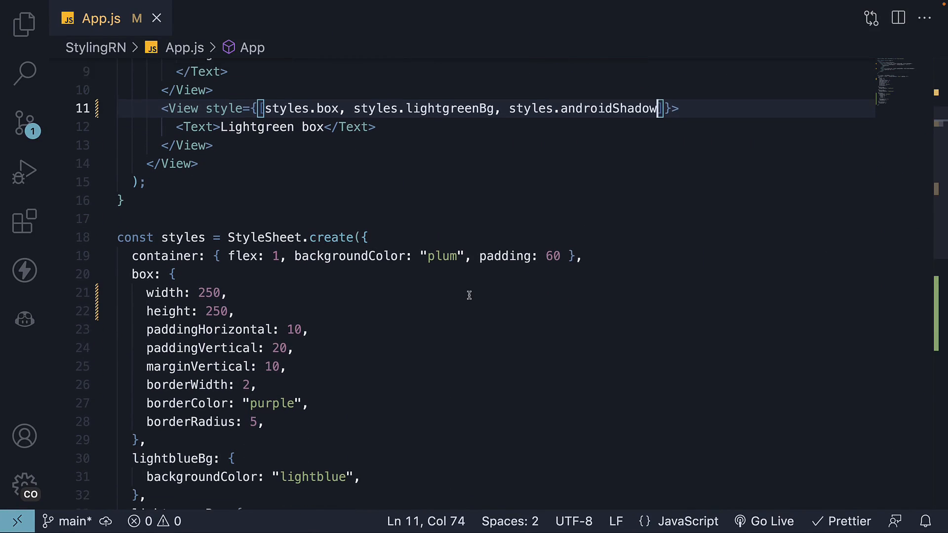
double_click(186, 126)
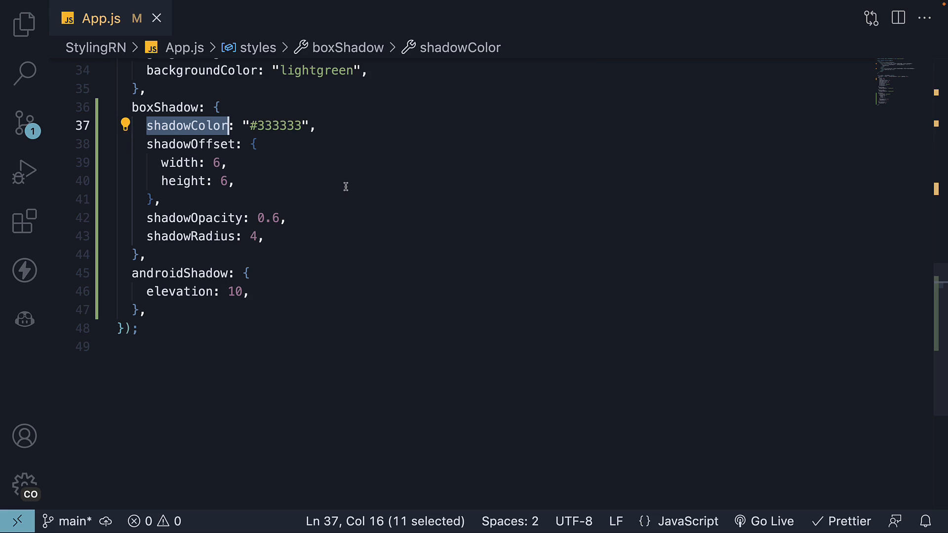
mouse_move(312, 318)
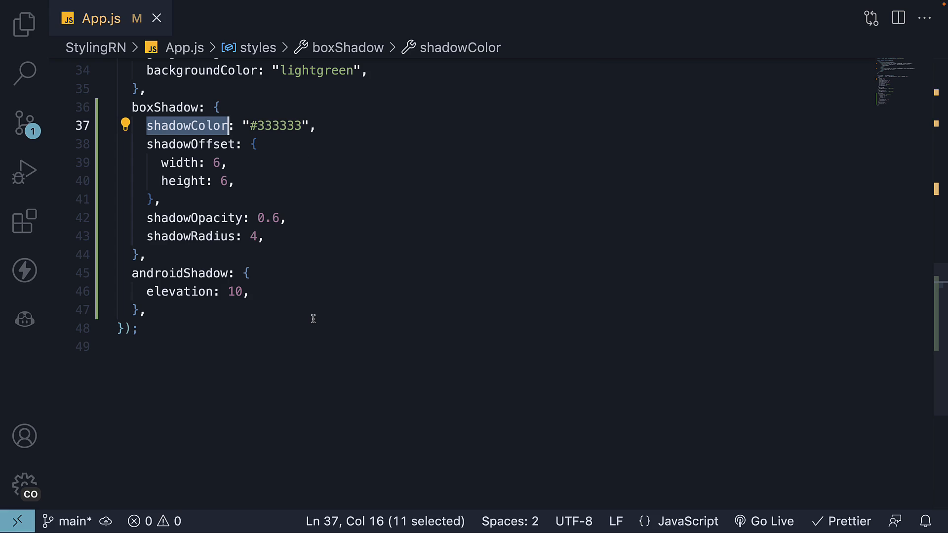
mouse_move(386, 212)
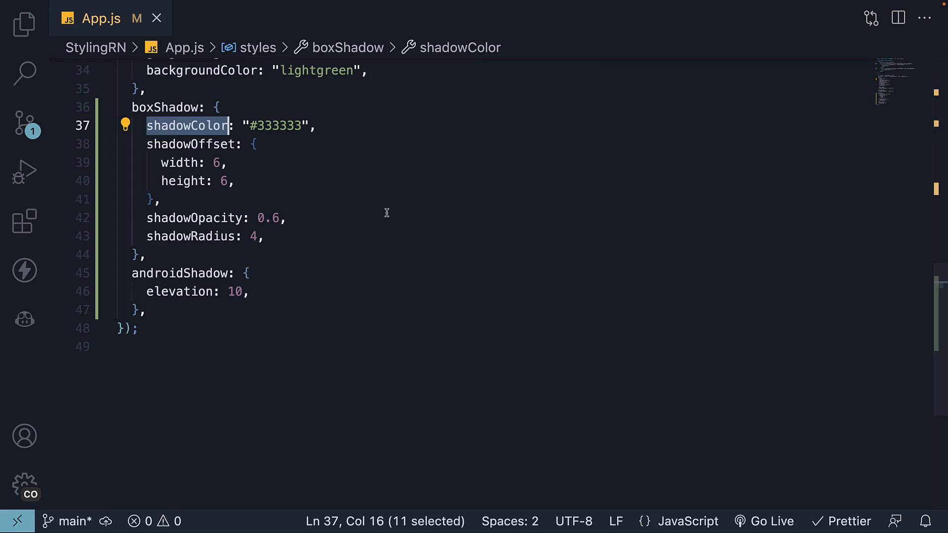